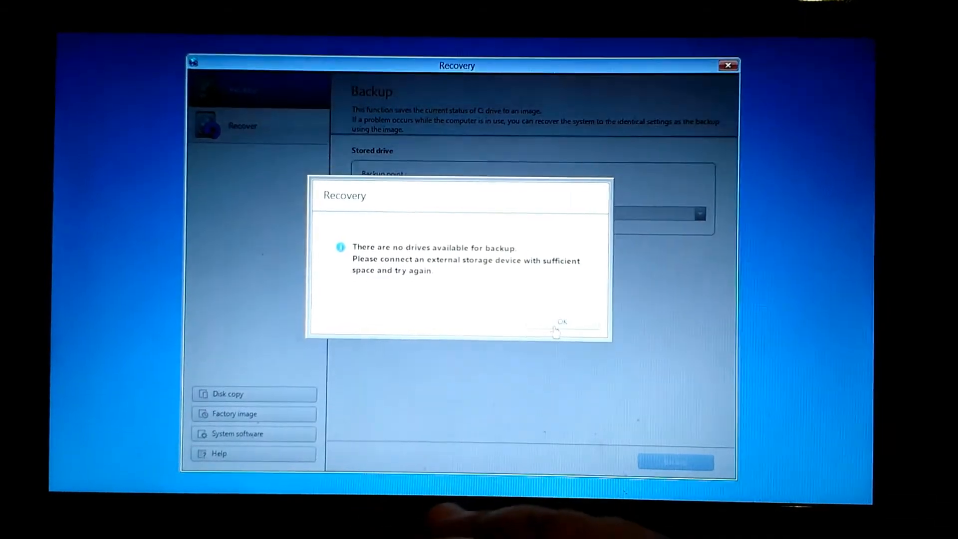
Dismiss the no-backup-drive warning and show the Recover section's 09/11/2012 HDD recovery point
click(559, 327)
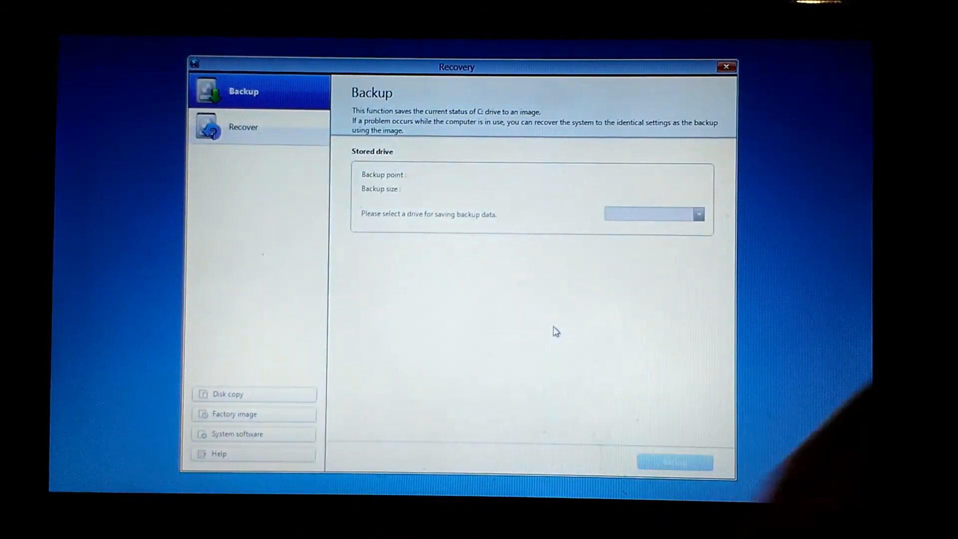
mouse_move(274, 126)
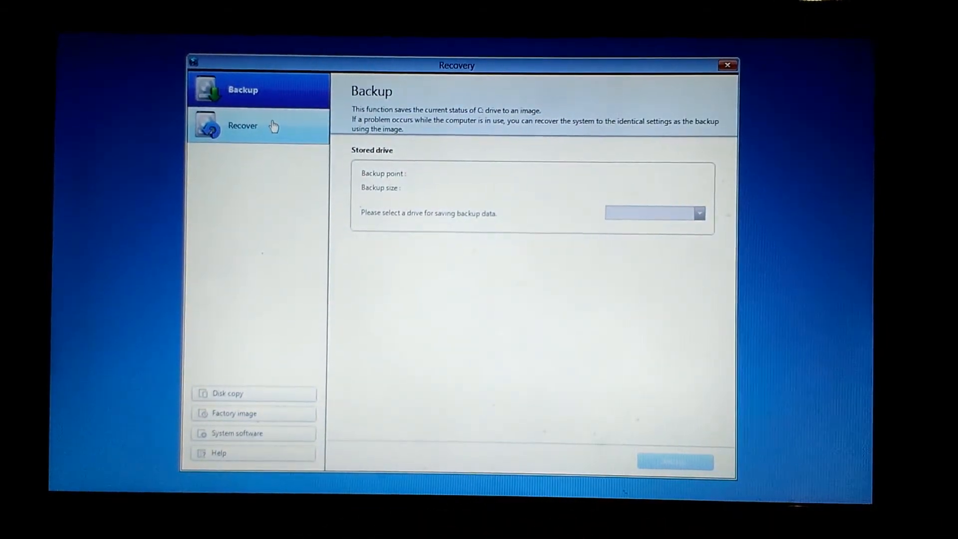
click(243, 125)
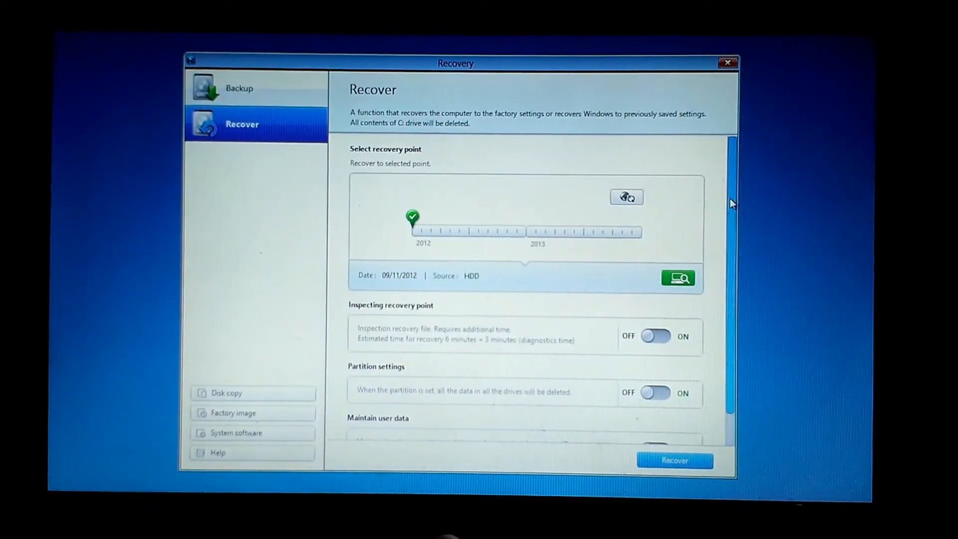
mouse_move(769, 229)
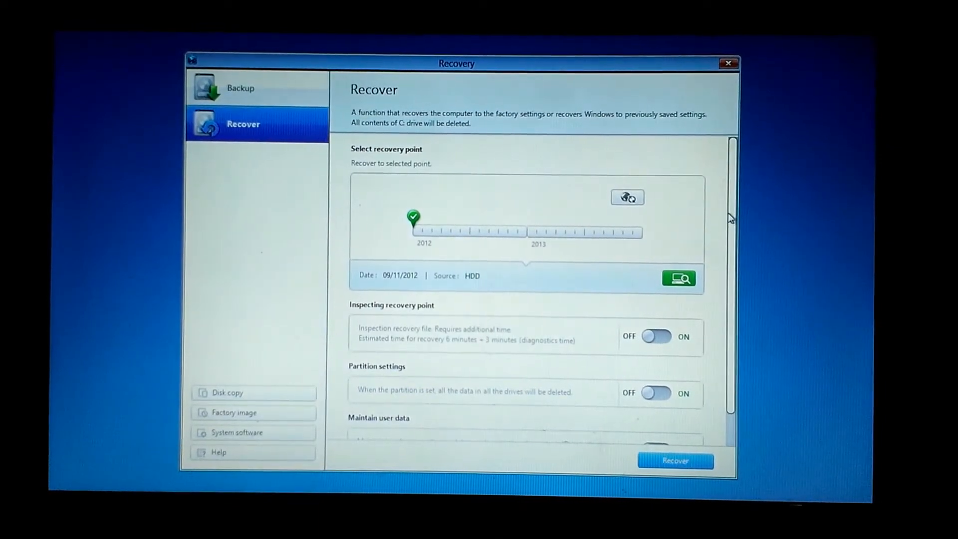
scroll(down, 3)
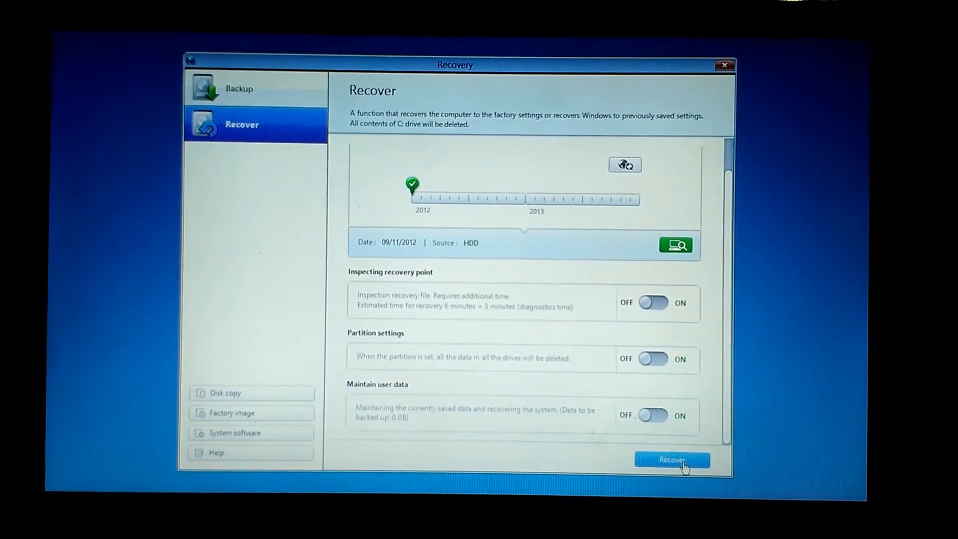
Start restoring to the factory recovery point, confirming that drive C will be erased
click(671, 460)
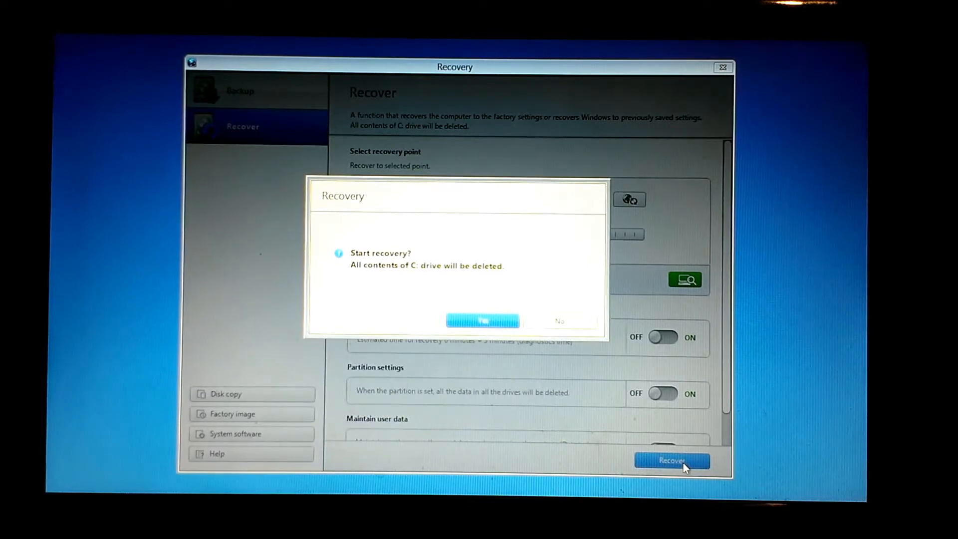
mouse_move(546, 408)
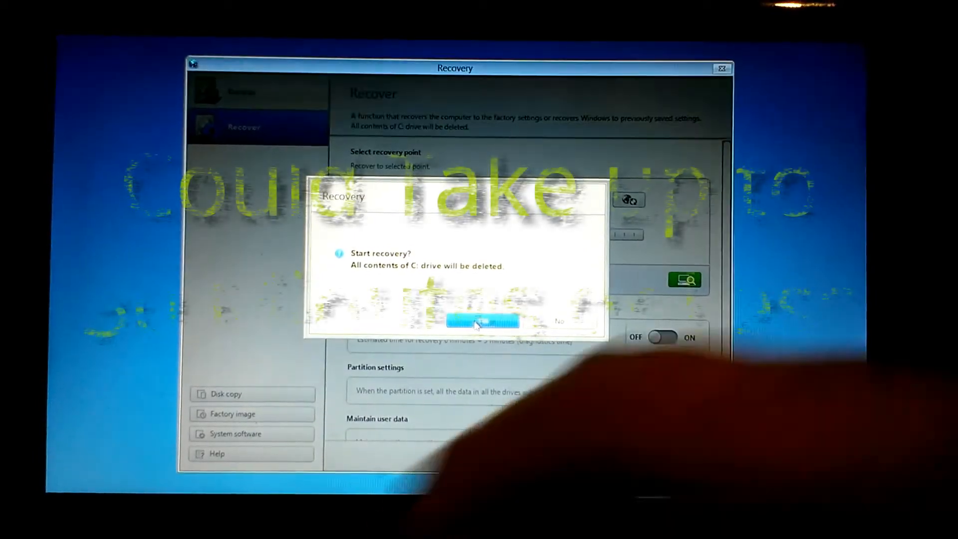
click(482, 320)
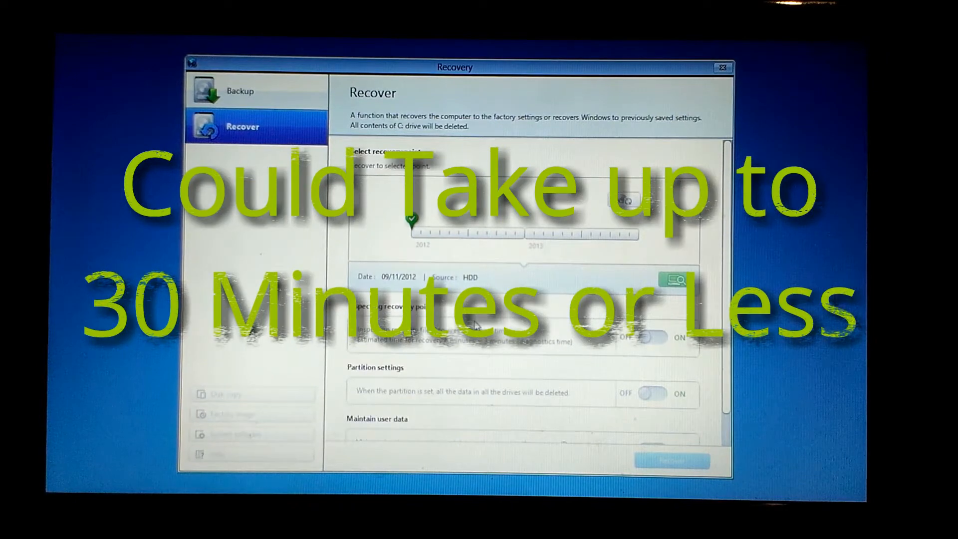
Acknowledge the 'Recovery is completed' message so the laptop restarts into first-time setup
click(670, 460)
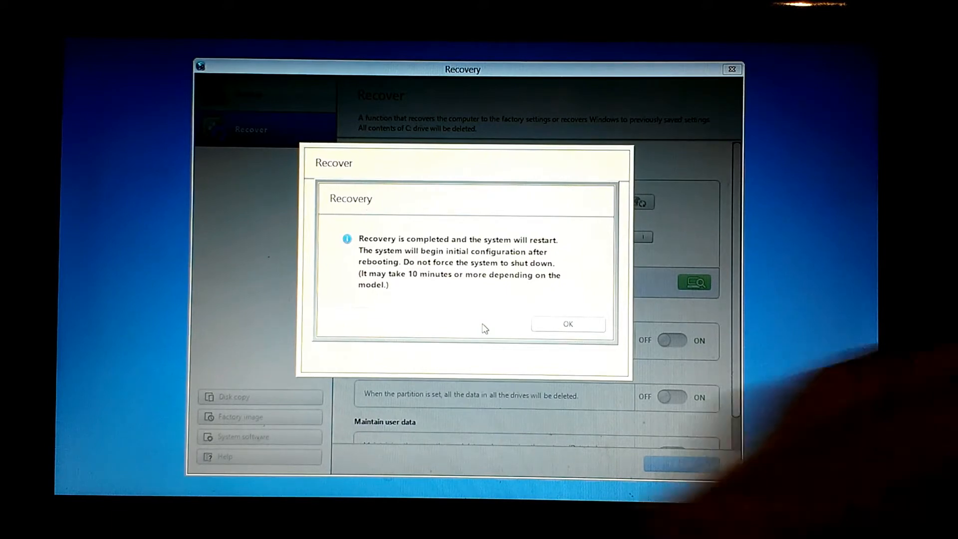
click(566, 323)
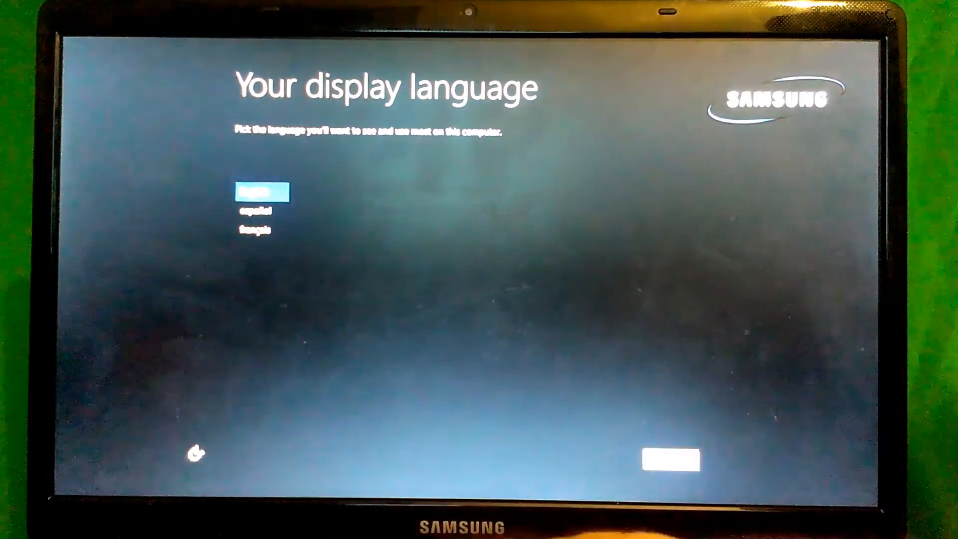
mouse_move(653, 394)
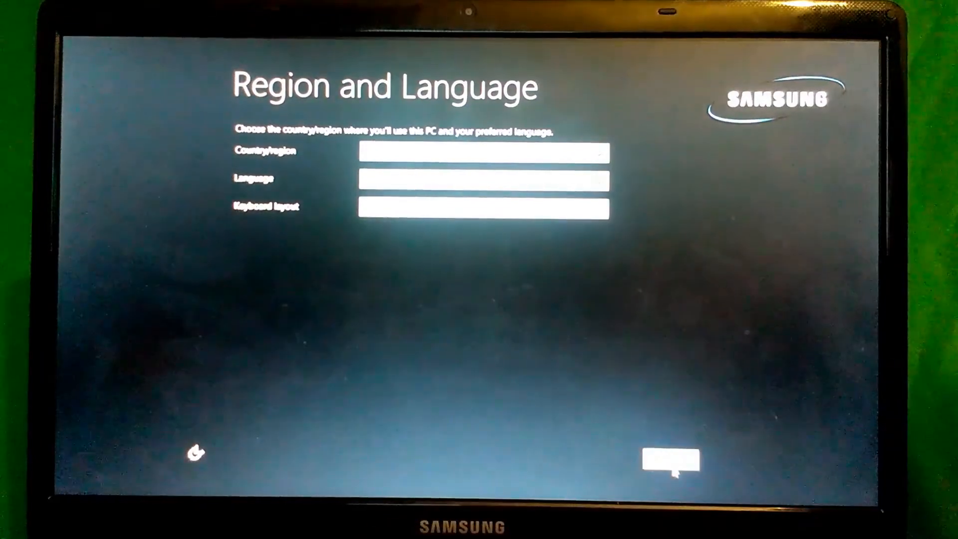
Confirm United States region, English (United States) language and US keyboard, reaching the license terms
click(669, 459)
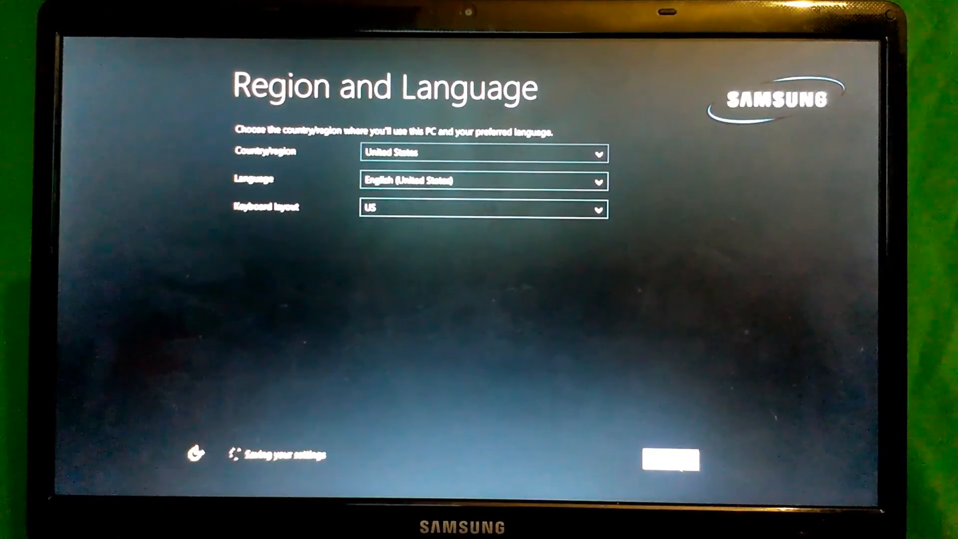
click(670, 459)
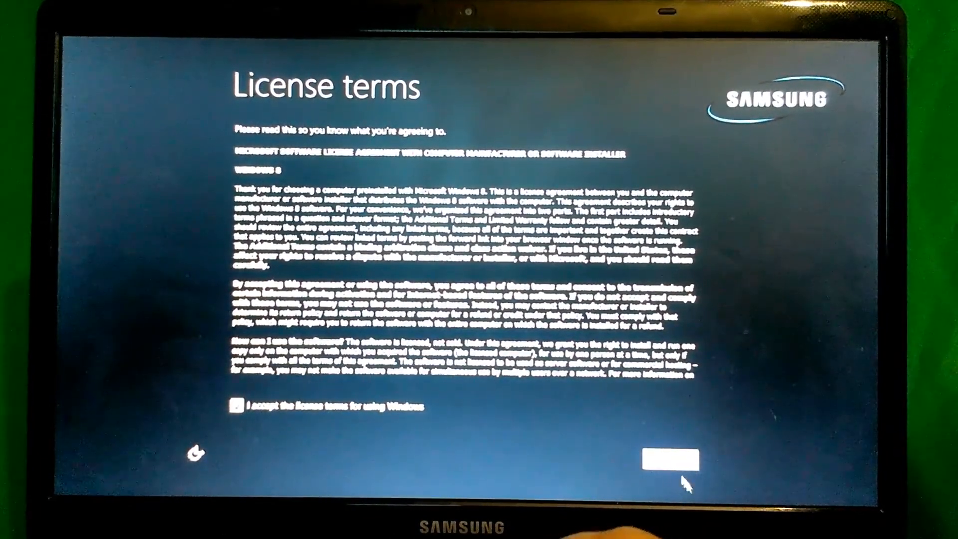
Accept the license terms and continue to the local sign-in account details
click(670, 459)
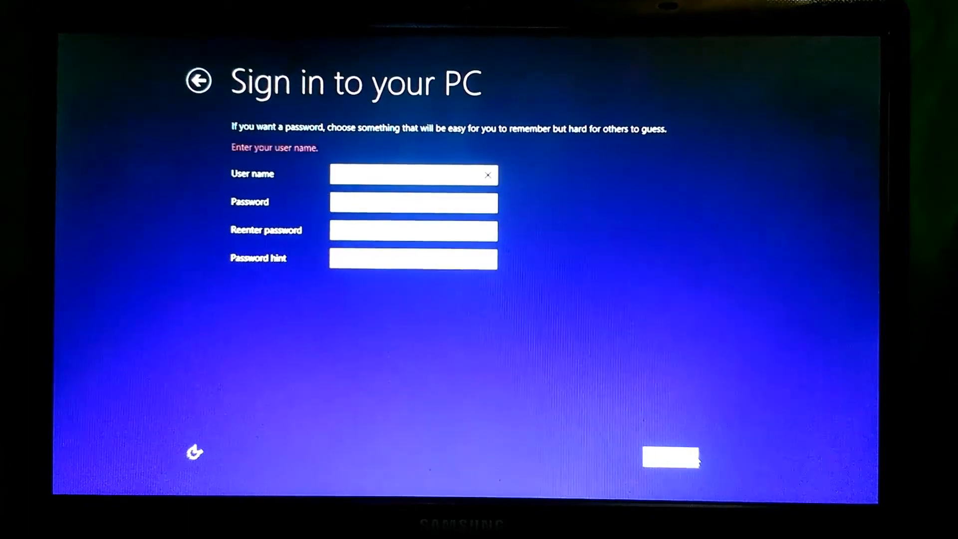
click(670, 458)
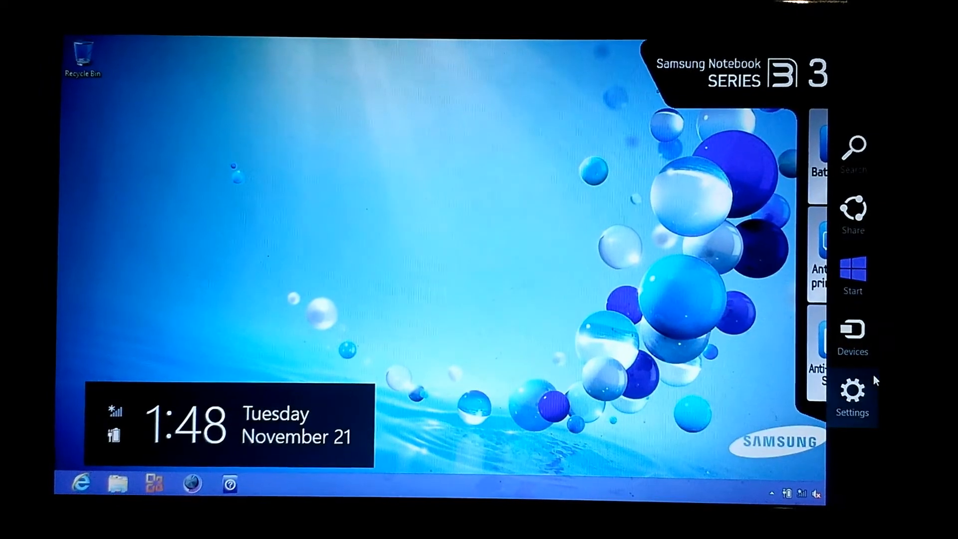
Bring up the Start screen with the Owner account's default app tiles
click(852, 268)
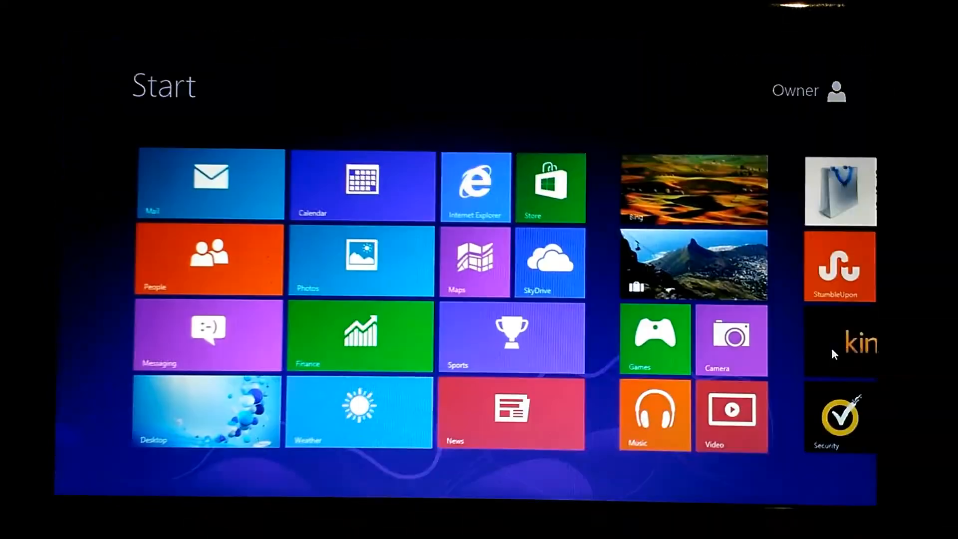